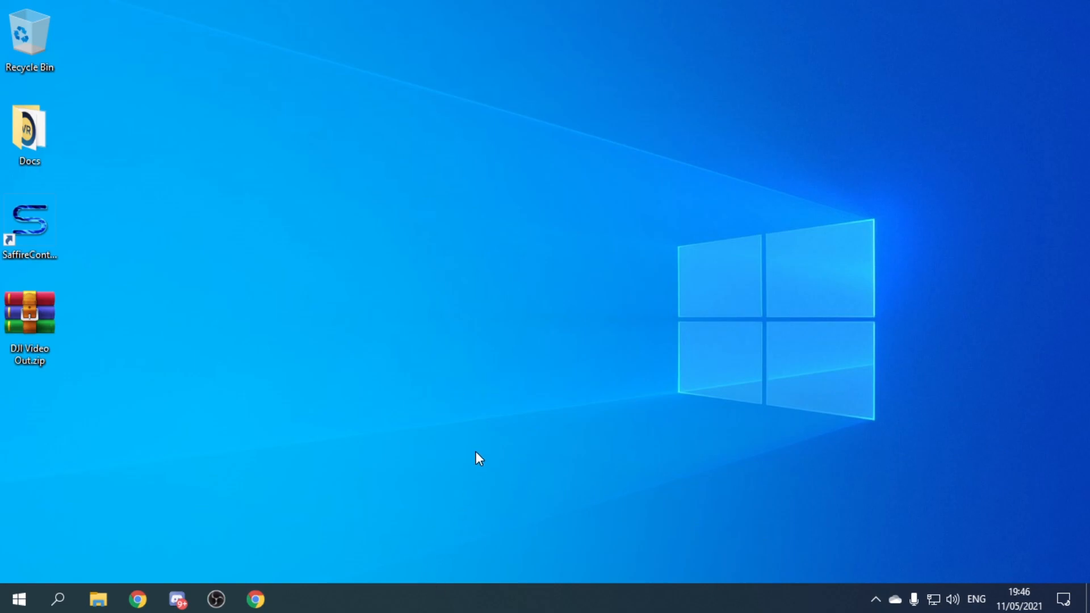
- Open DJI Video Out.zip in WinRAR and extract it to Desktop\dji fpv out
{"action": "left_click", "coordinate": [29, 312]}
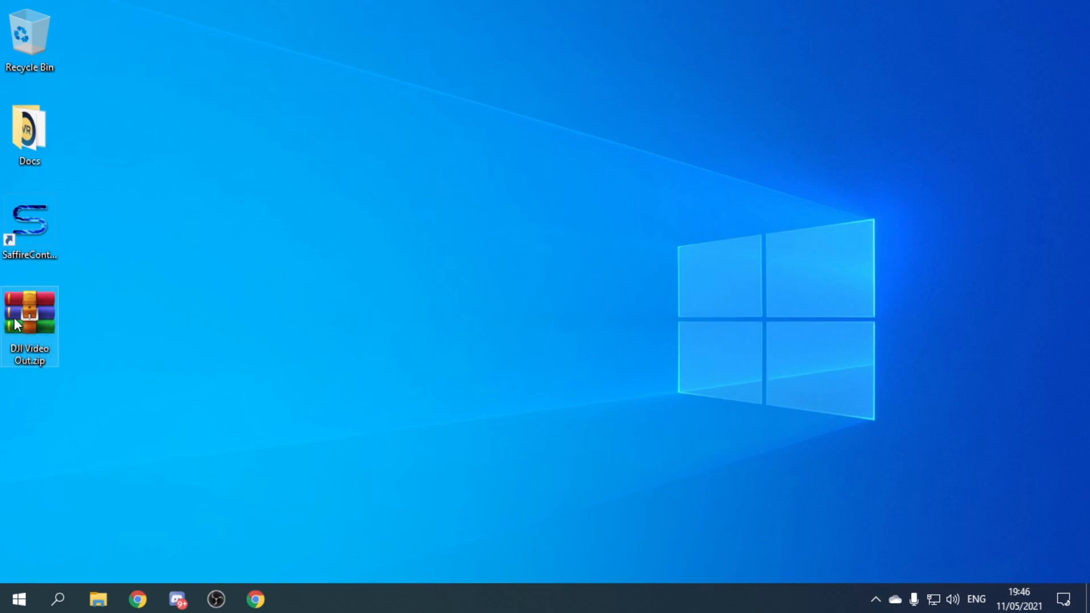
{"action": "mouse_move", "coordinate": [46, 372]}
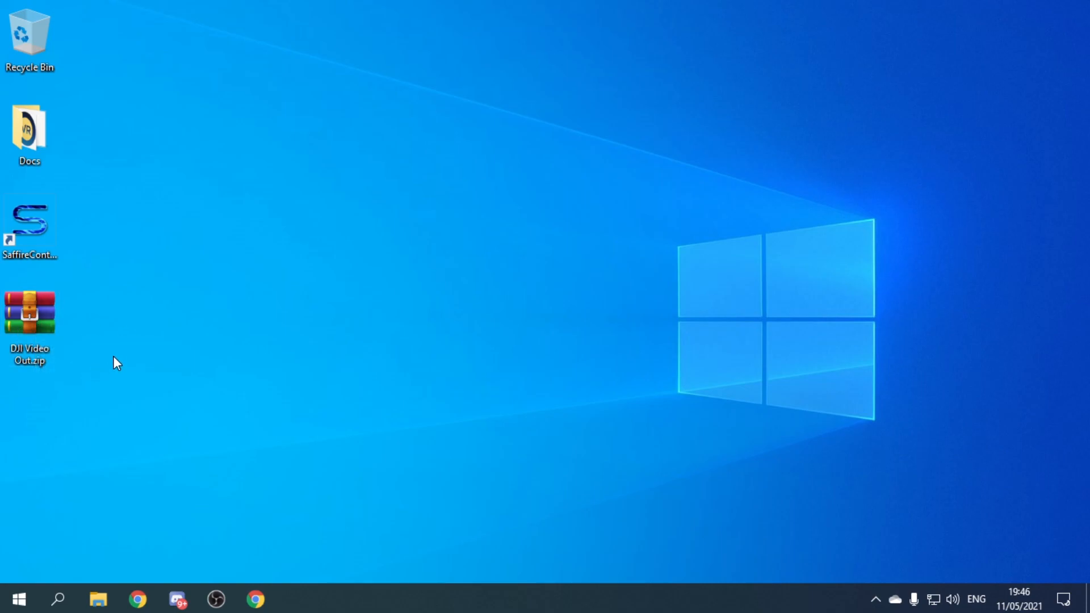
{"action": "mouse_move", "coordinate": [171, 319]}
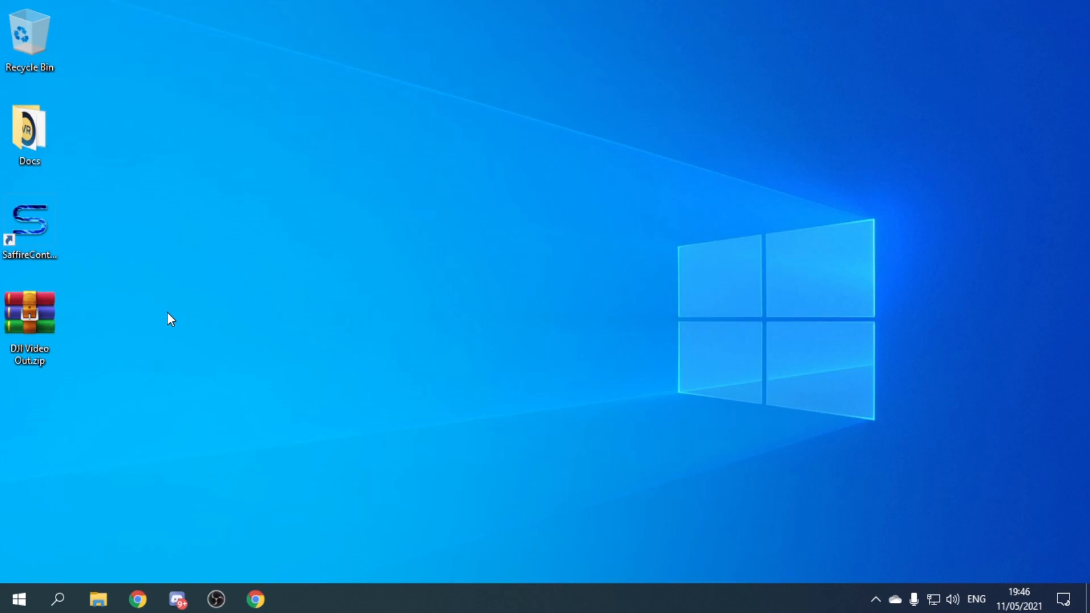
{"action": "left_click", "coordinate": [29, 313]}
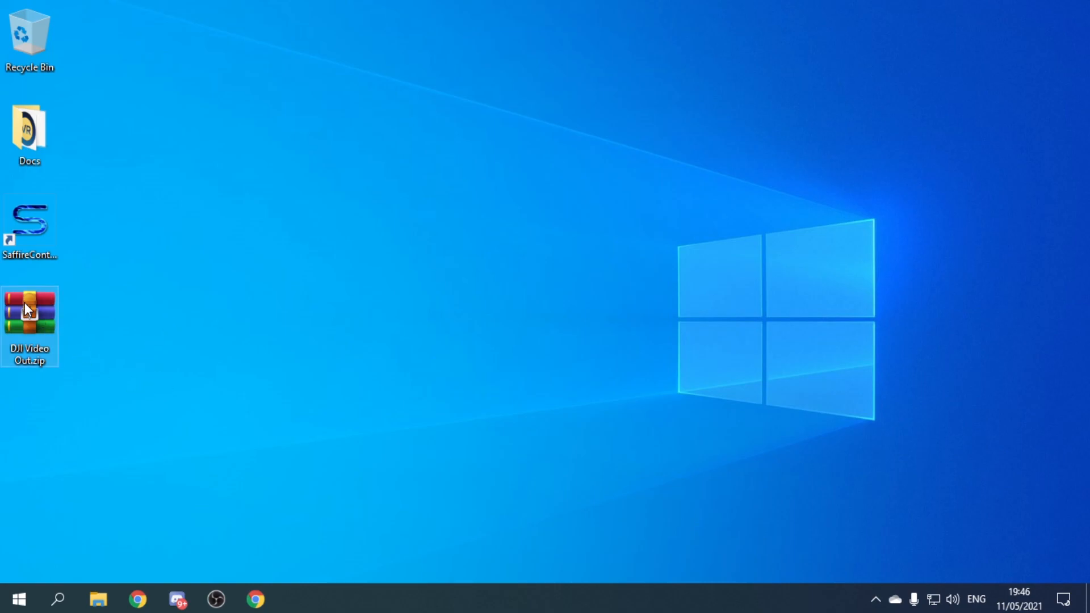
{"action": "double_click", "coordinate": [29, 311]}
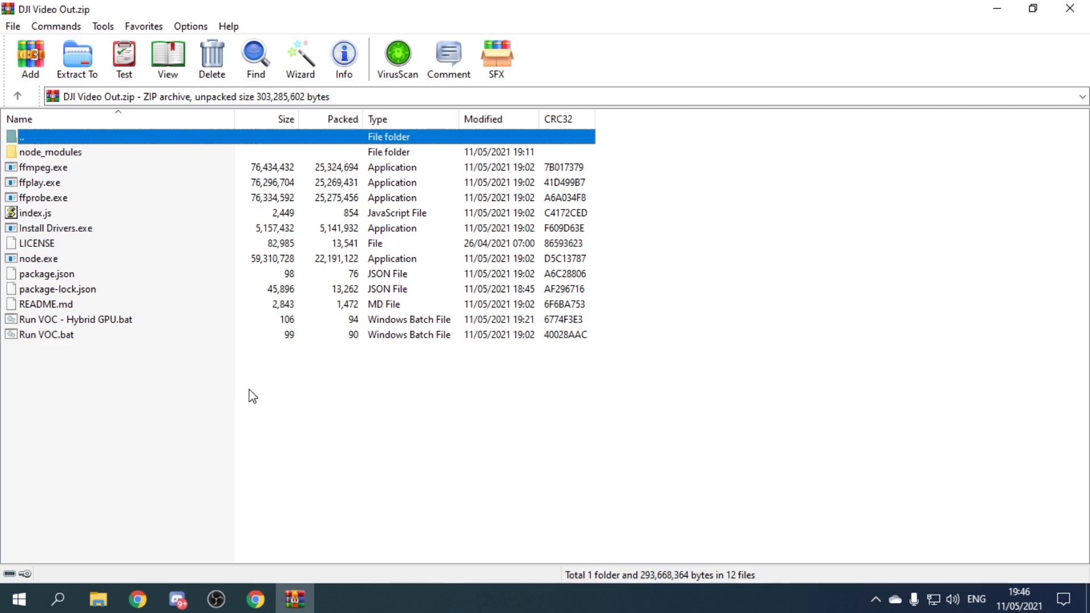
{"action": "mouse_move", "coordinate": [244, 386]}
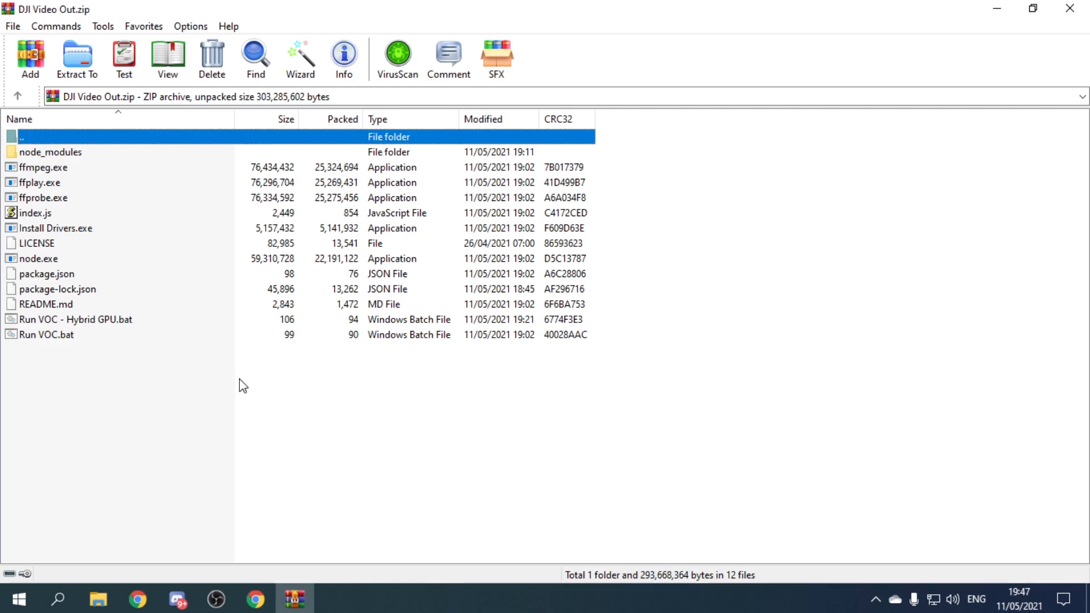
{"action": "left_click", "coordinate": [77, 57]}
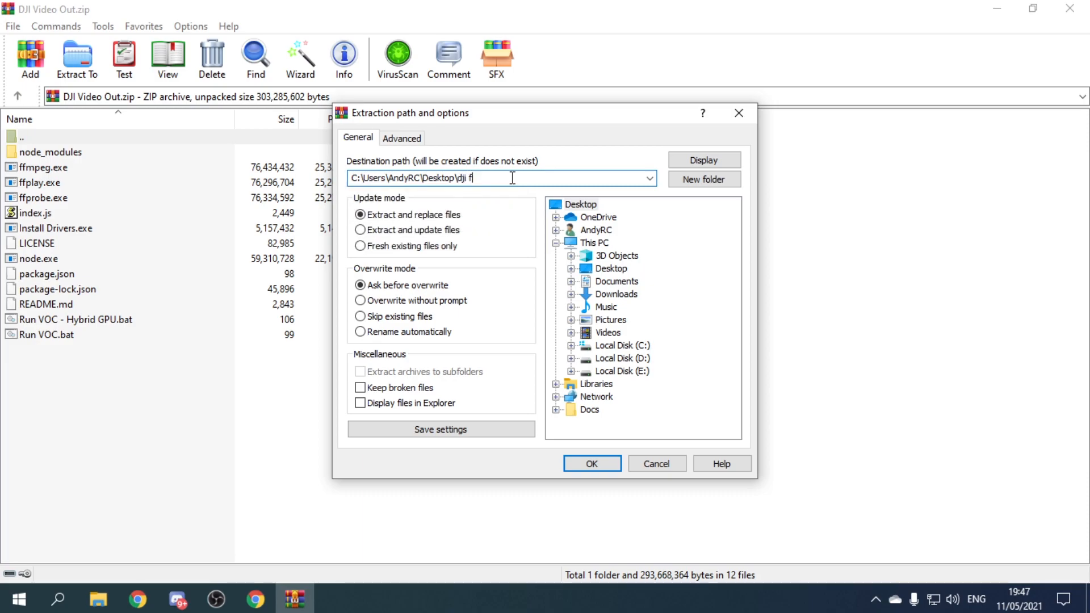
{"action": "type", "text": "pv"}
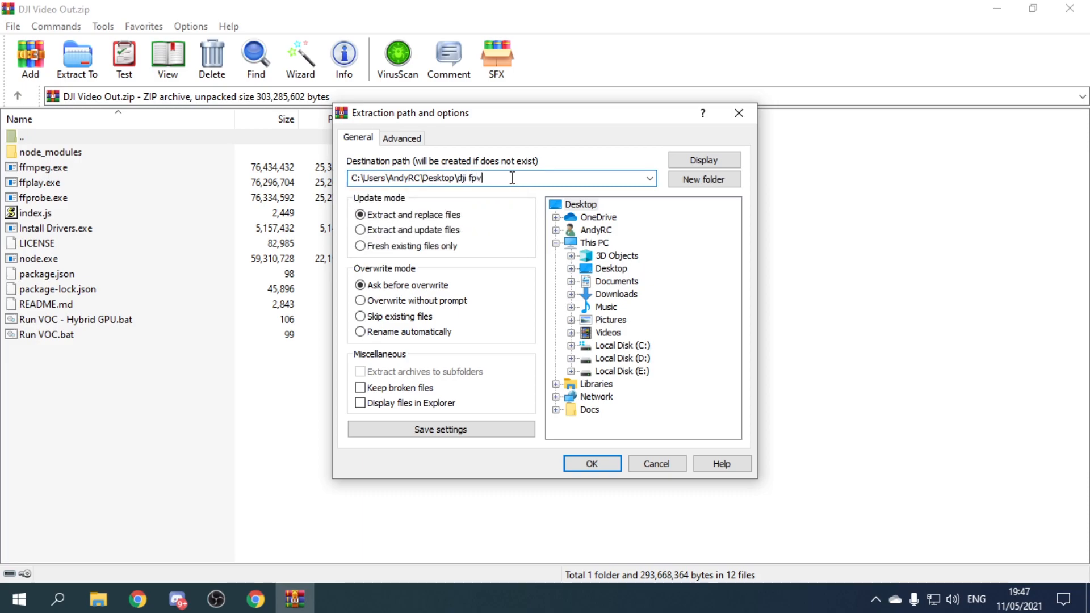
{"action": "type", "text": "out"}
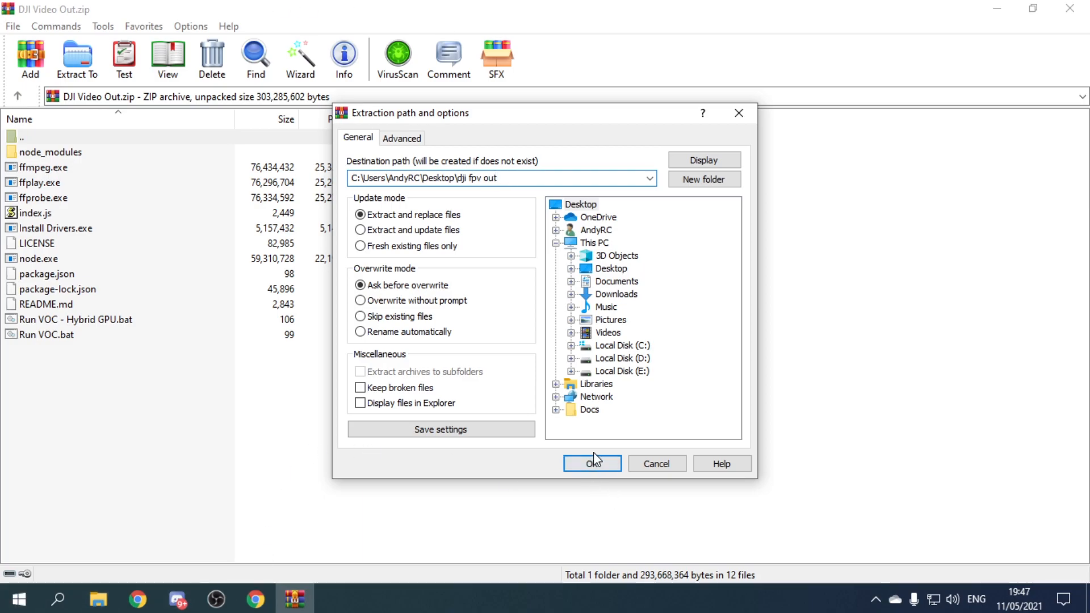
{"action": "left_click", "coordinate": [592, 463]}
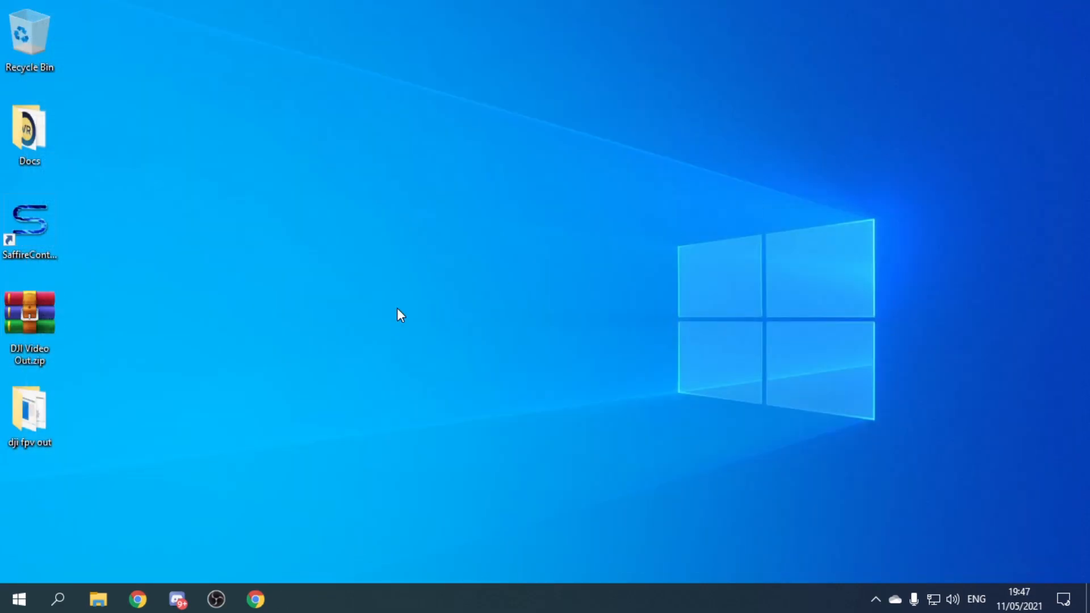
- Open the dji fpv out folder on the desktop and select Install Drivers.exe
{"action": "double_click", "coordinate": [29, 410]}
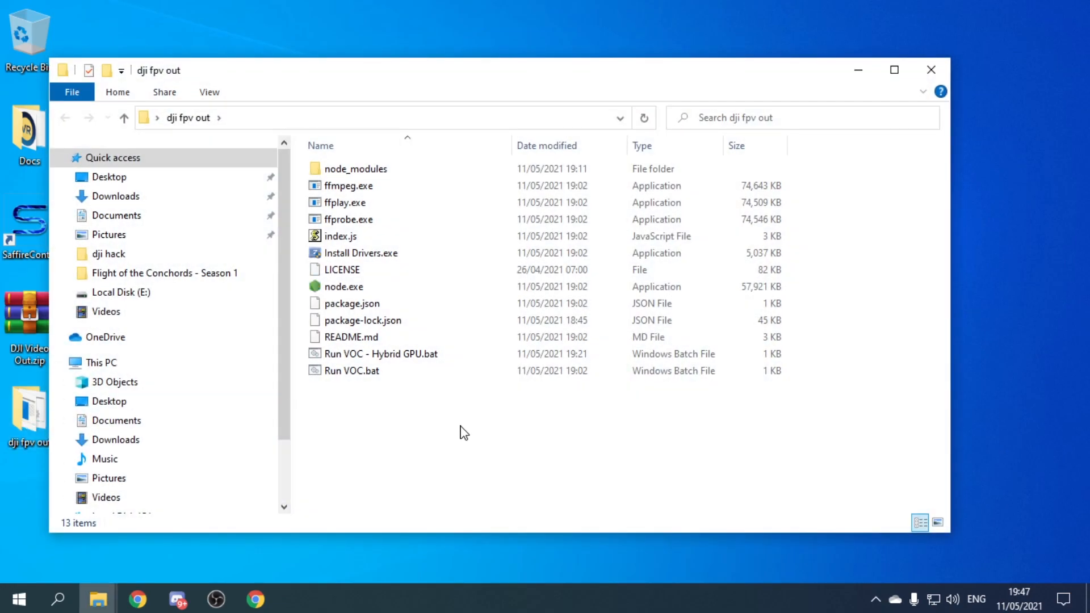
{"action": "mouse_move", "coordinate": [532, 488]}
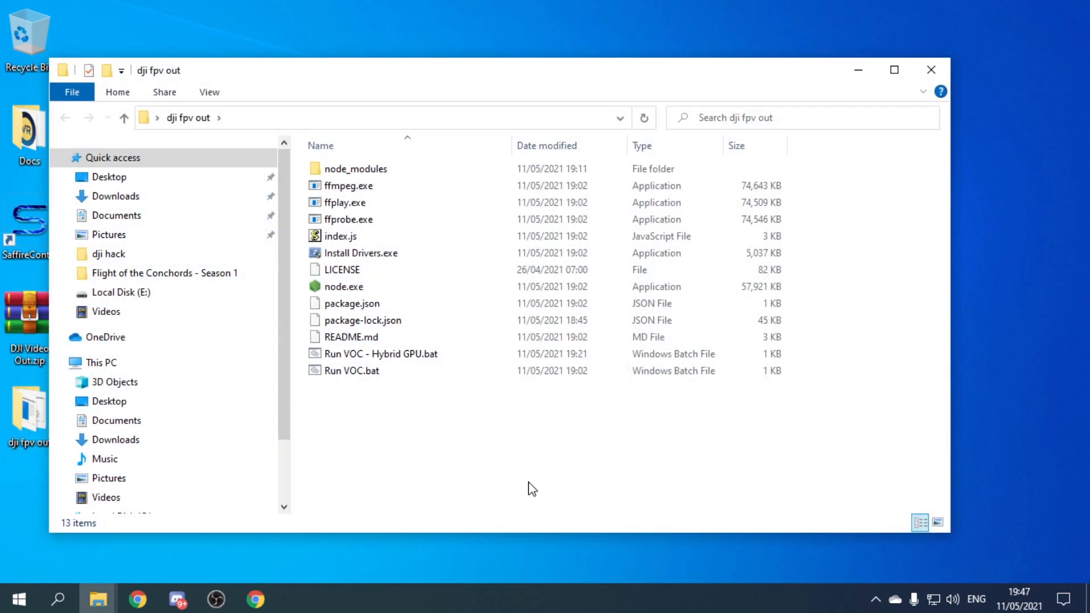
{"action": "left_click", "coordinate": [361, 252]}
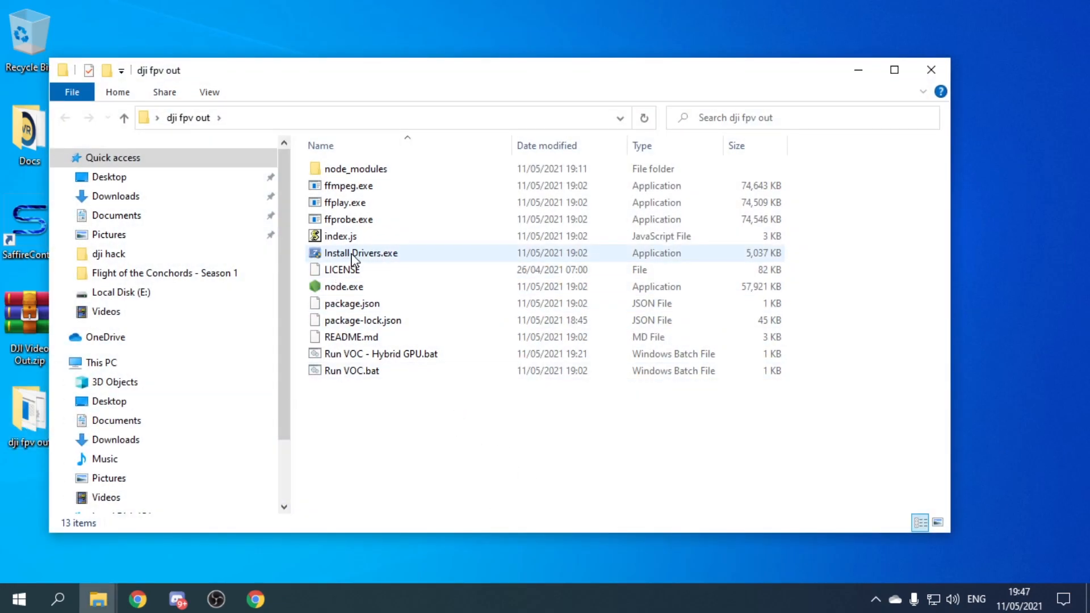
{"action": "mouse_move", "coordinate": [360, 252]}
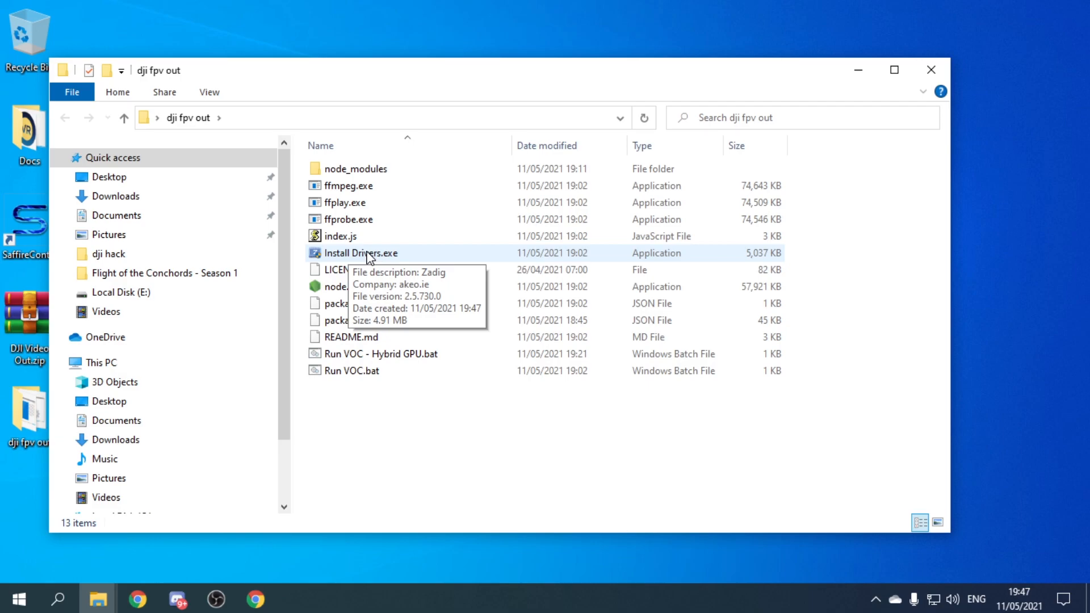
{"action": "mouse_move", "coordinate": [378, 259]}
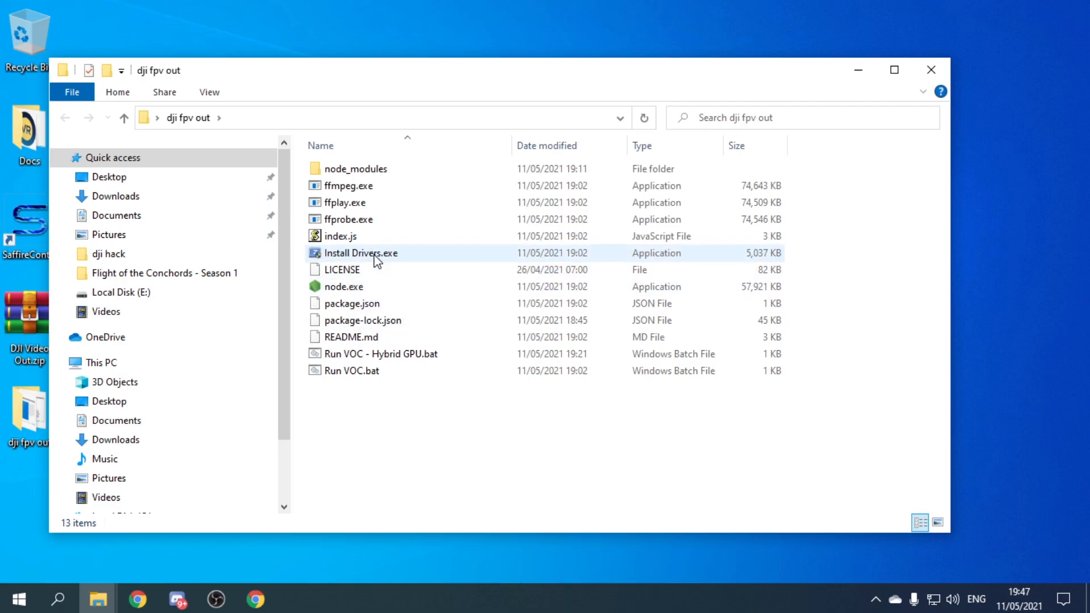
{"action": "mouse_move", "coordinate": [360, 252]}
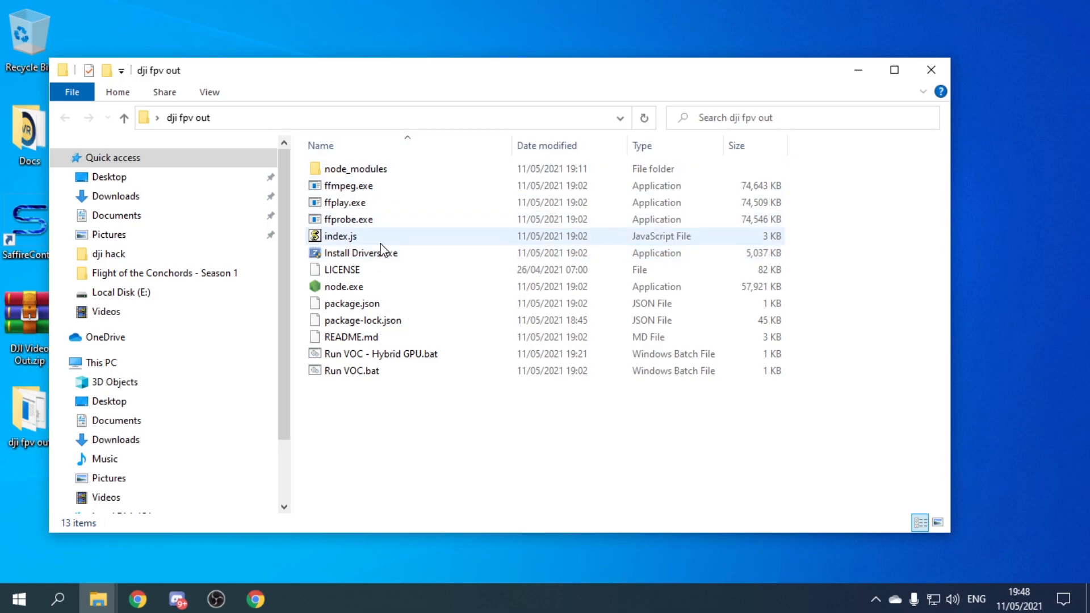
- Launch Install Drivers.exe, list all devices, and reinstall WinUSB on BULK Interface (Interface 3)
{"action": "double_click", "coordinate": [362, 252]}
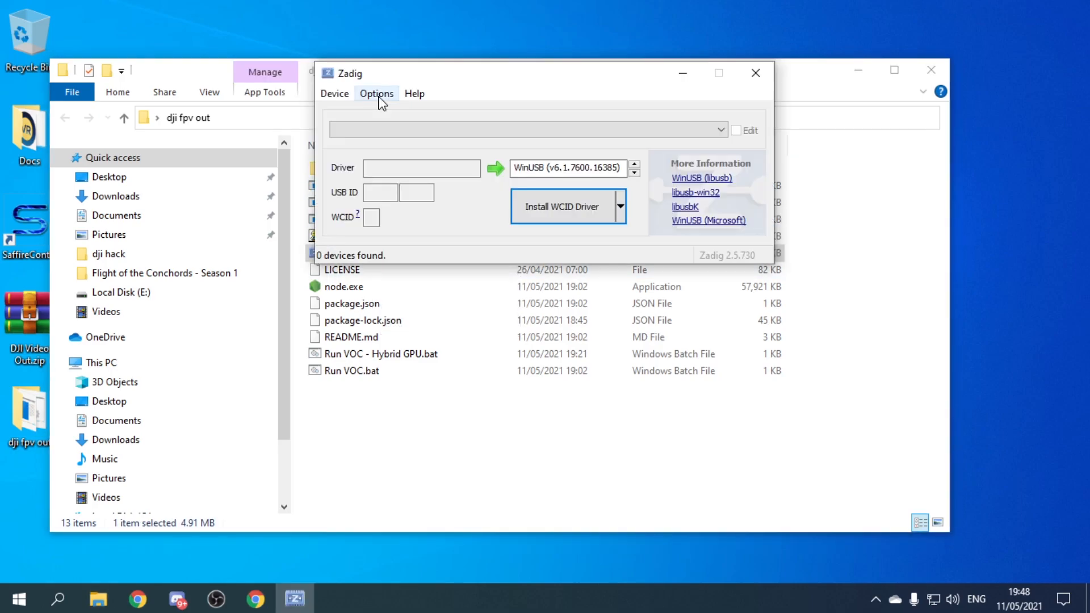
{"action": "left_click", "coordinate": [376, 93]}
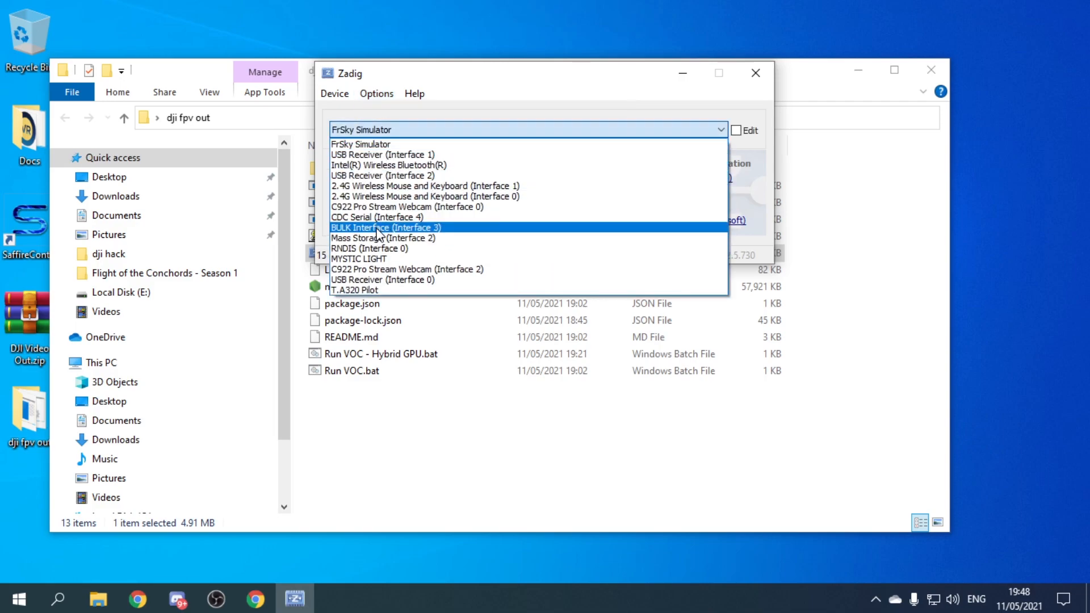
{"action": "left_click", "coordinate": [386, 227]}
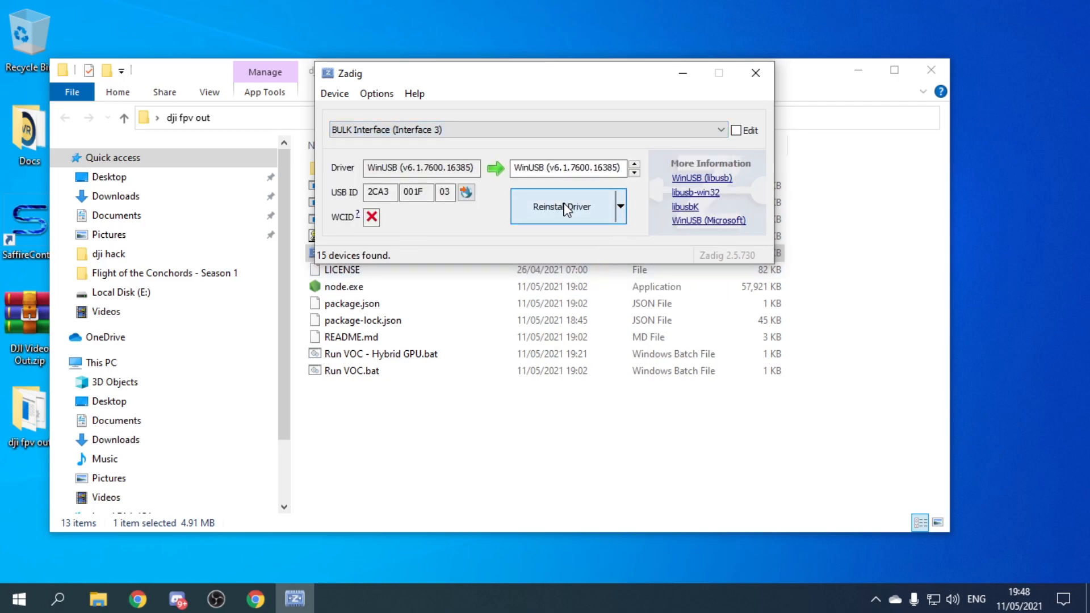
{"action": "left_click", "coordinate": [560, 207]}
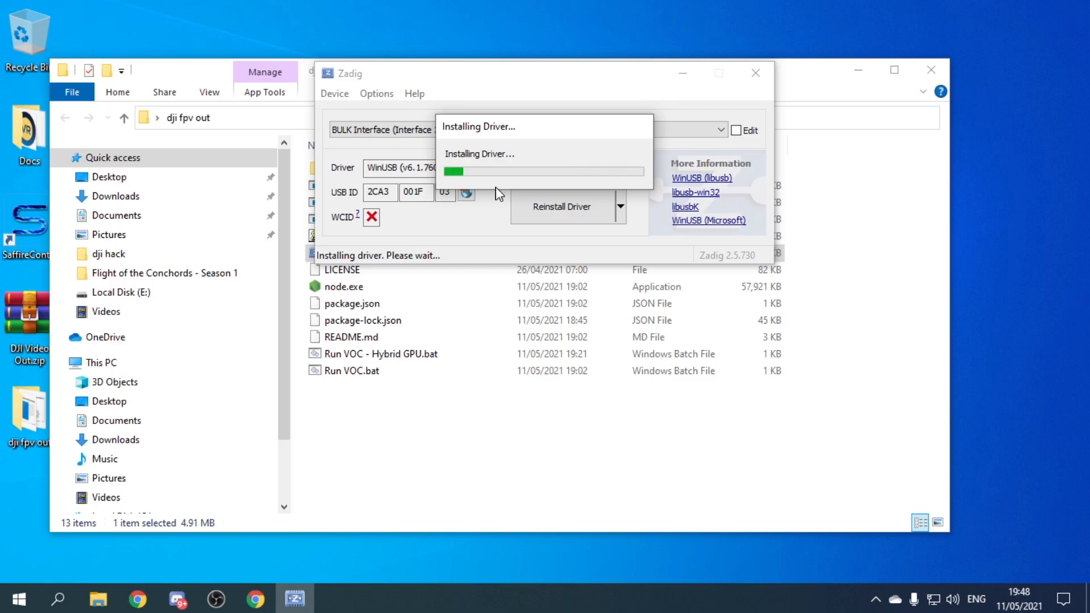
{"action": "mouse_move", "coordinate": [376, 412]}
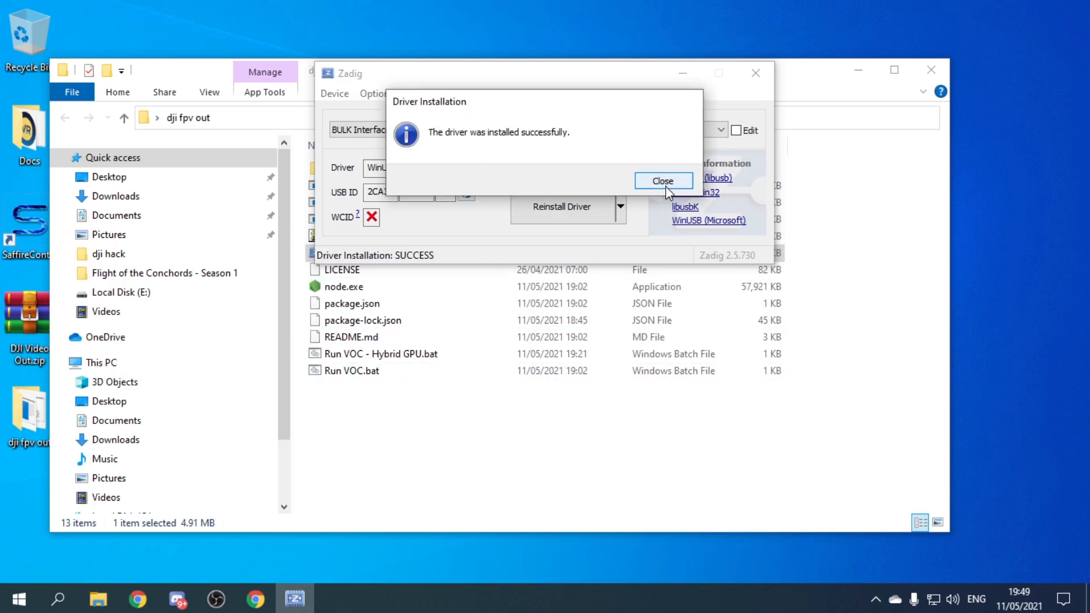
- Close the success dialog once the WinUSB driver finishes installing
{"action": "left_click", "coordinate": [663, 179]}
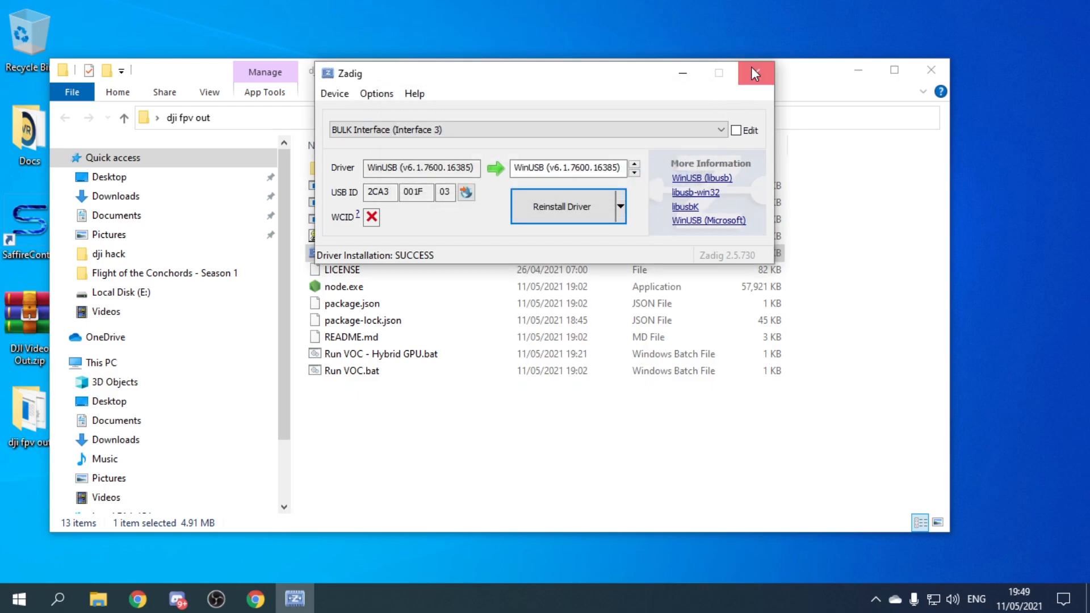
- Close Zadig and run Run VOC.bat from the dji fpv out folder
{"action": "left_click", "coordinate": [755, 72]}
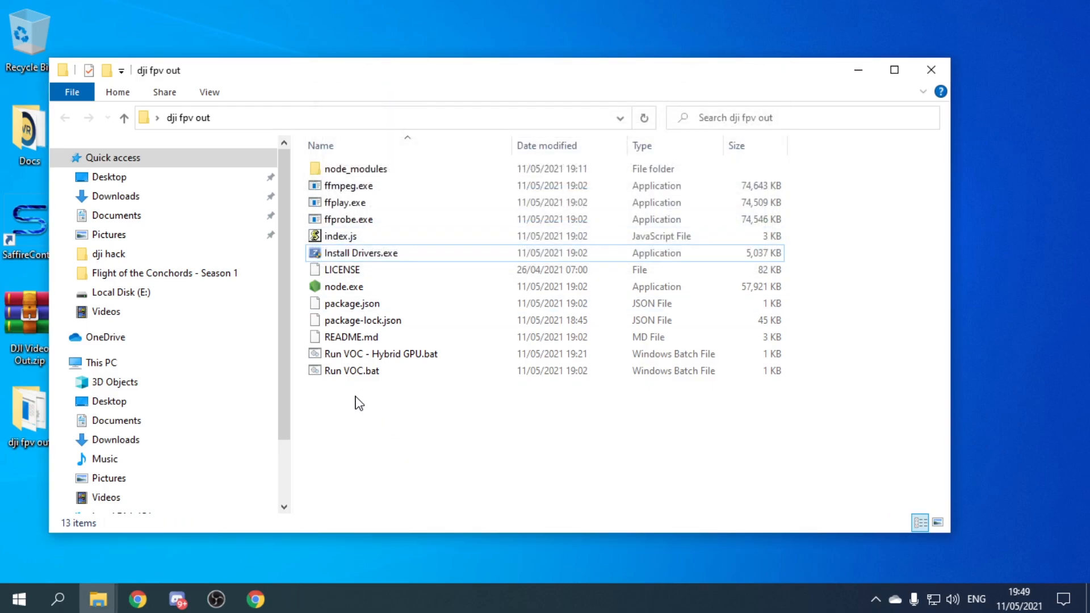
{"action": "left_click", "coordinate": [351, 371]}
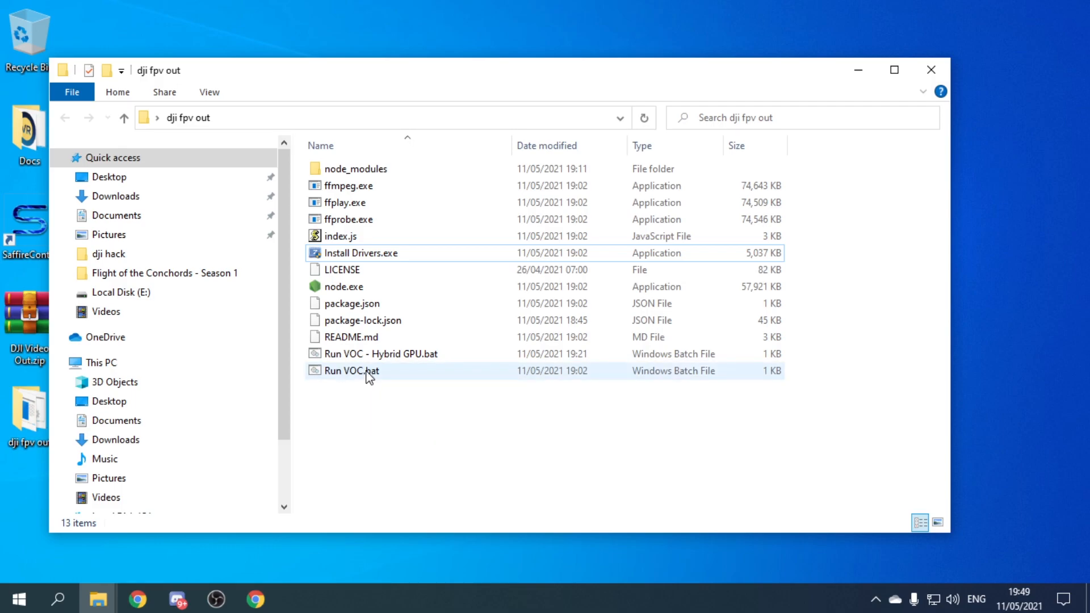
{"action": "double_click", "coordinate": [352, 370]}
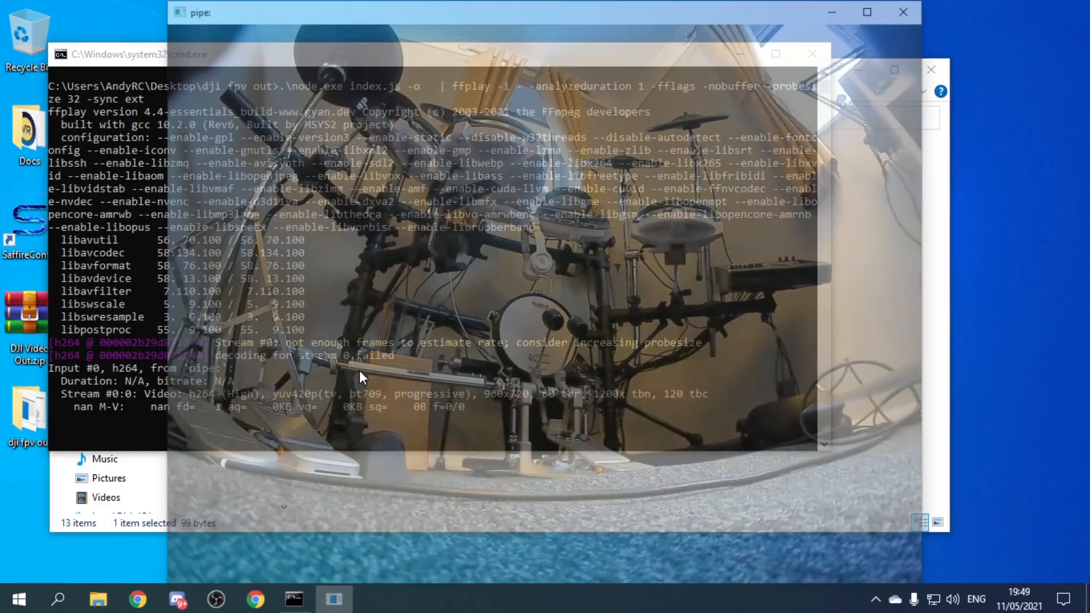